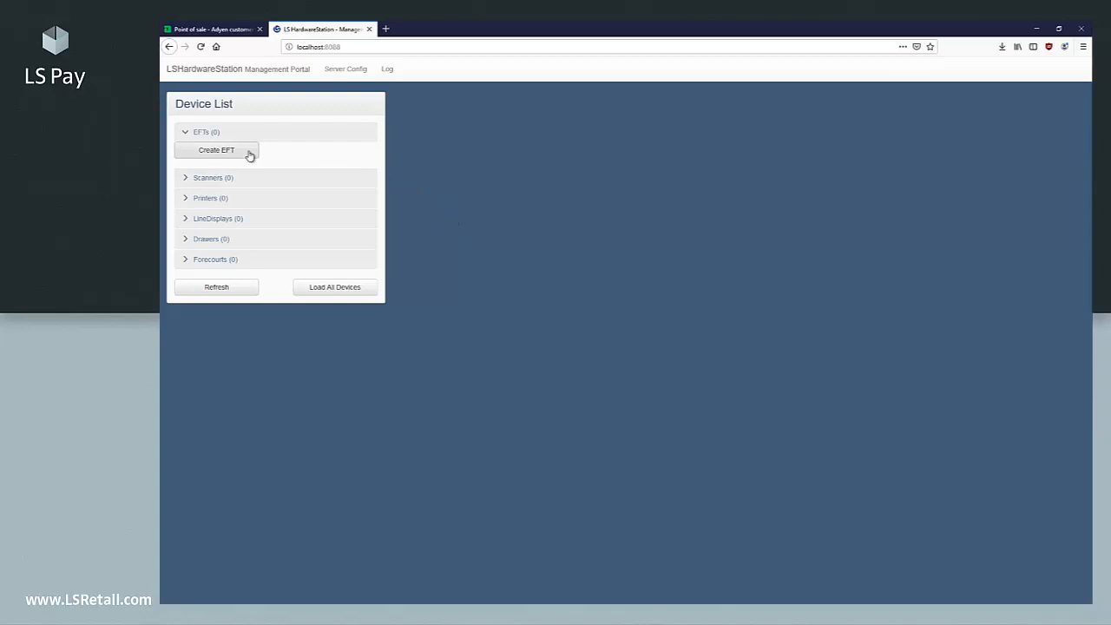
- Create an EFT device with ID Adyen and payment provider AdyenLocal
{"action": "left_click", "coordinate": [215, 149]}
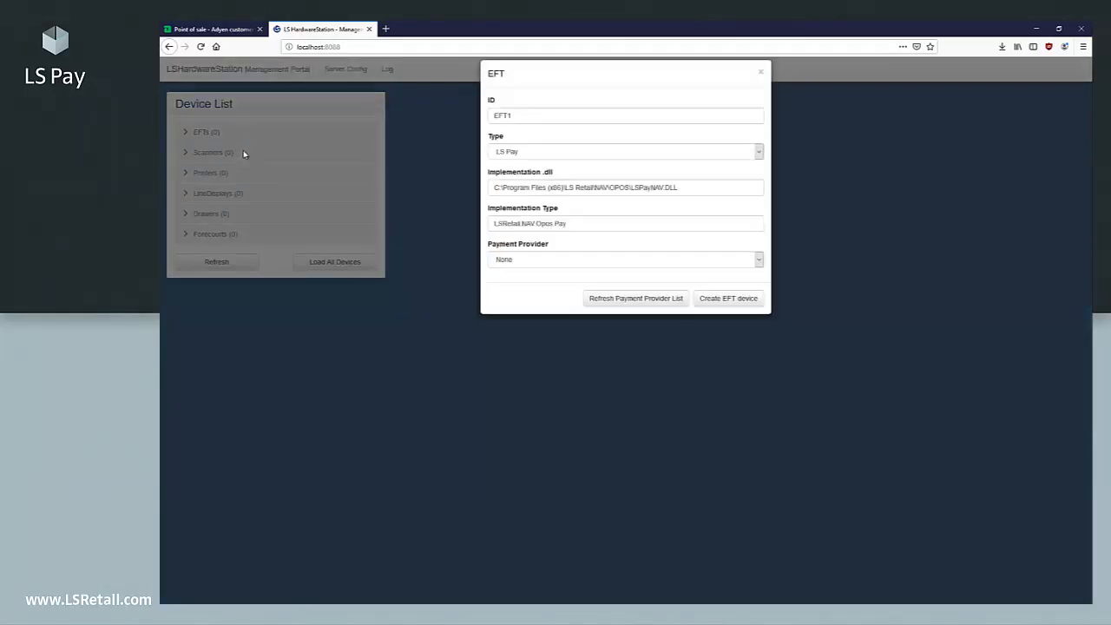
{"action": "left_click", "coordinate": [626, 126]}
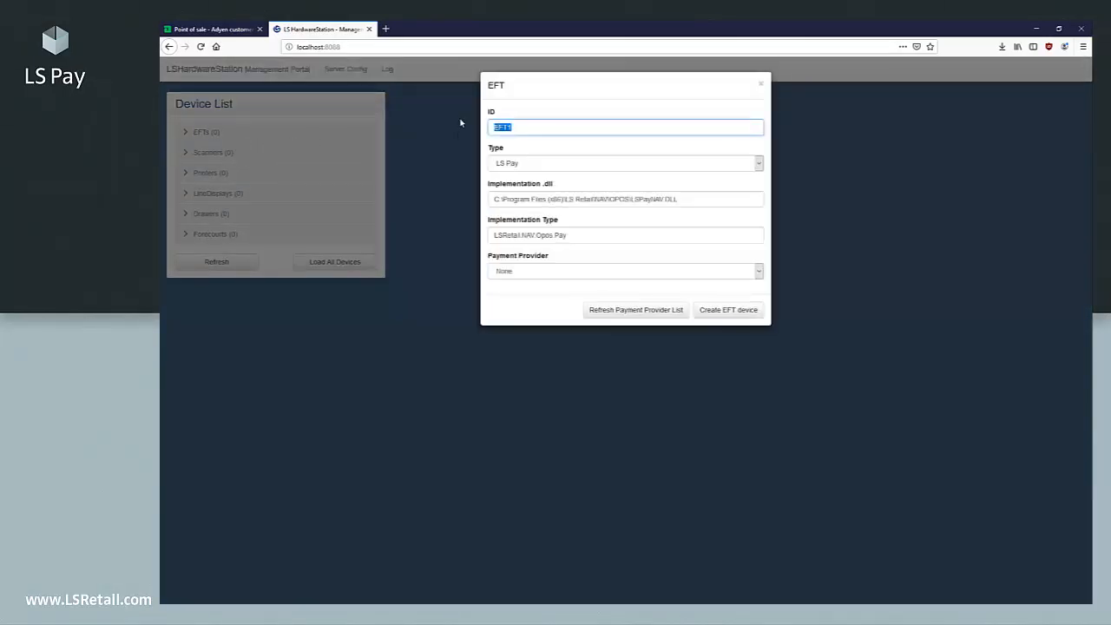
{"action": "type", "text": "Adyen"}
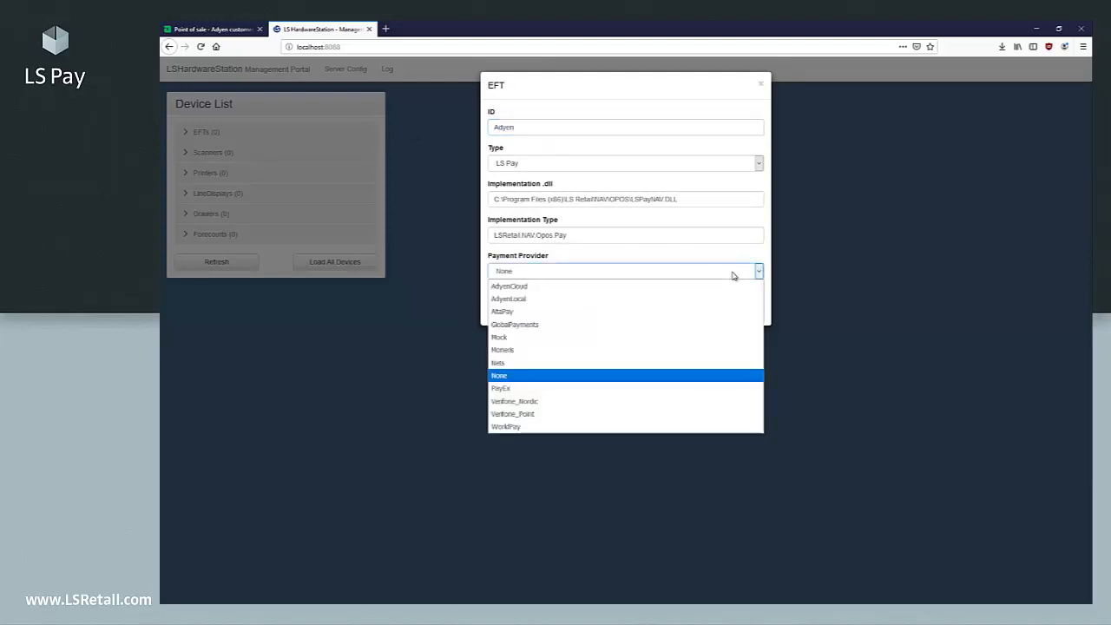
{"action": "mouse_move", "coordinate": [509, 299]}
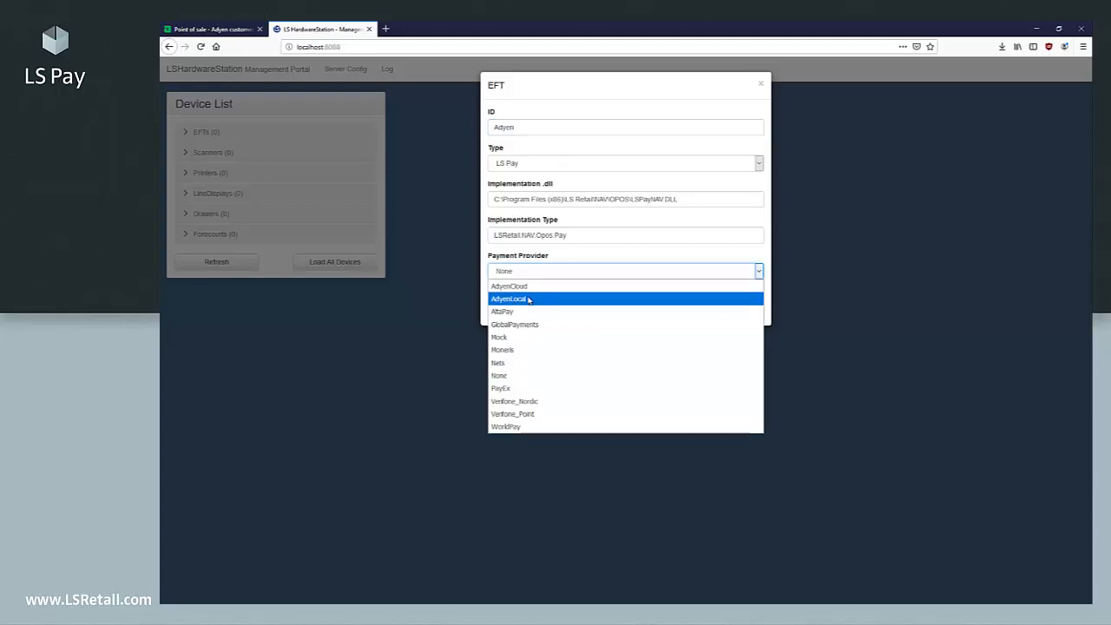
{"action": "left_click", "coordinate": [507, 299]}
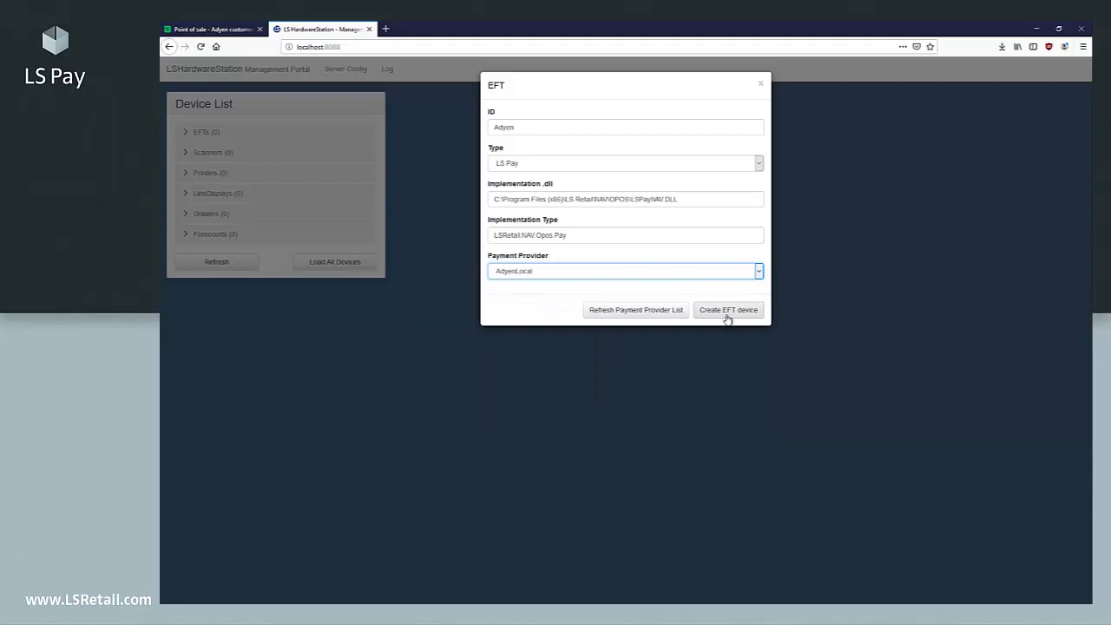
{"action": "left_click", "coordinate": [728, 309]}
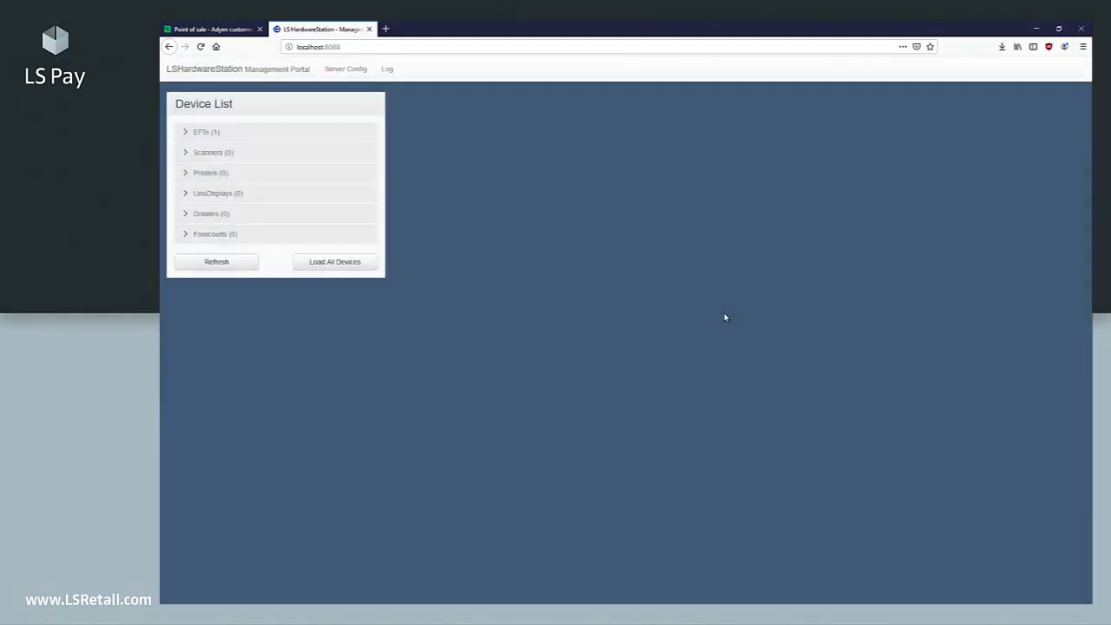
{"action": "mouse_move", "coordinate": [365, 125]}
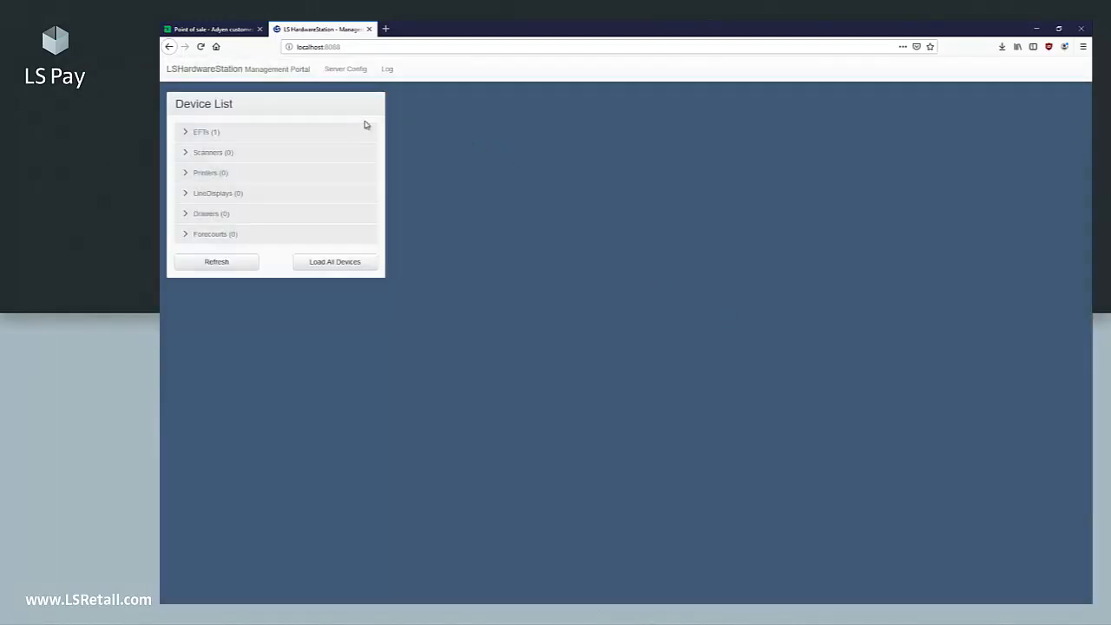
- Review the ADYEN device's configuration fields, then move over to the Adyen Customer Area
{"action": "left_click", "coordinate": [201, 132]}
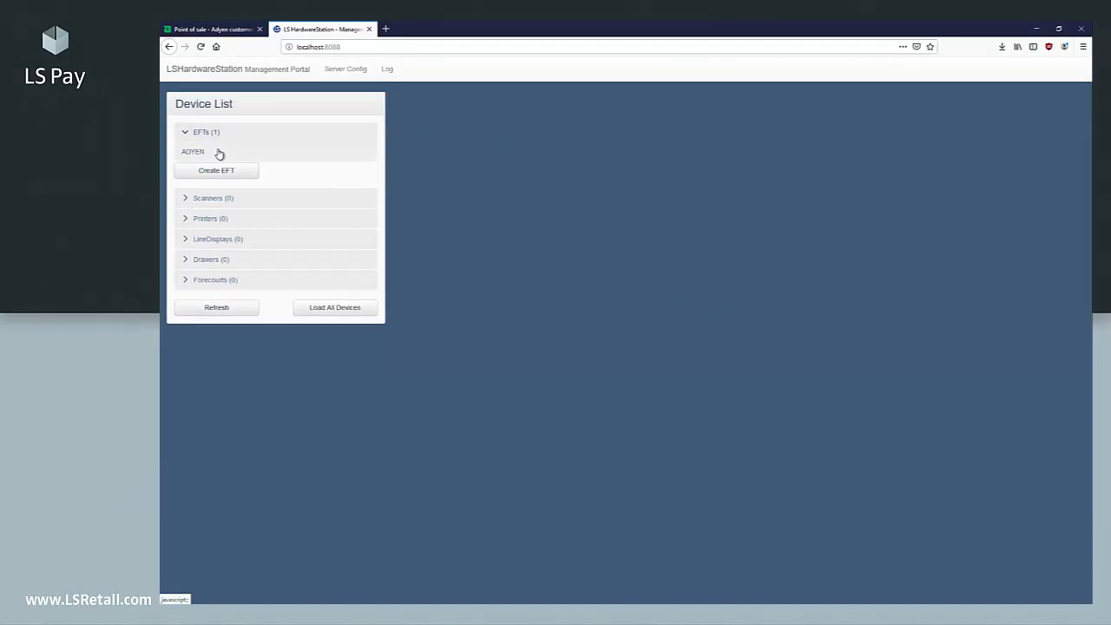
{"action": "left_click", "coordinate": [192, 151]}
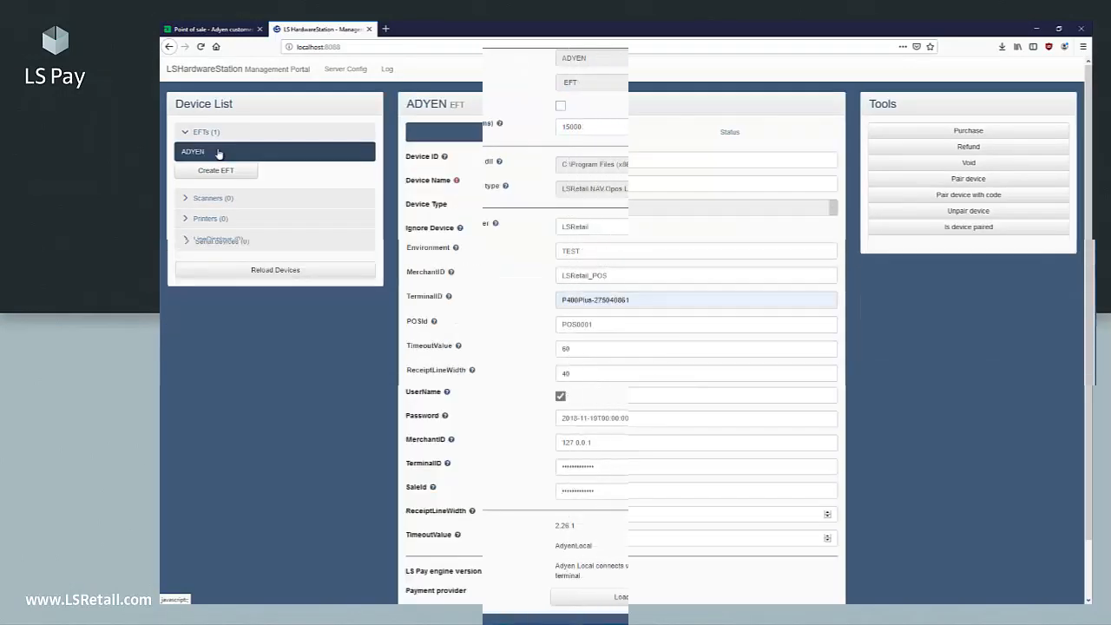
{"action": "scroll", "scroll_direction": "down", "scroll_amount": 3}
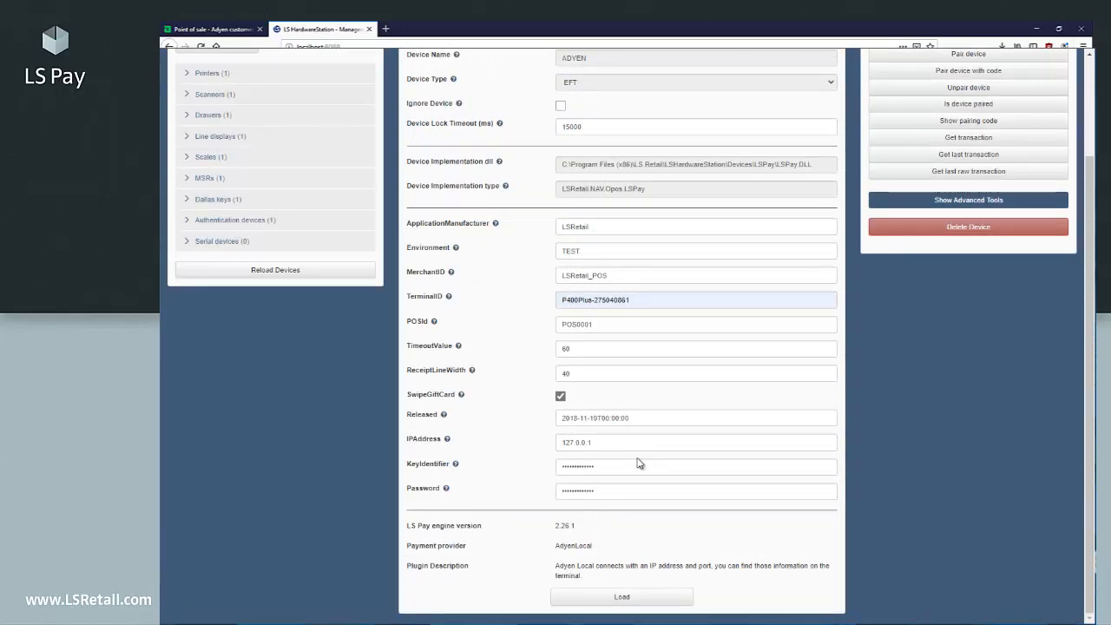
{"action": "mouse_move", "coordinate": [988, 427]}
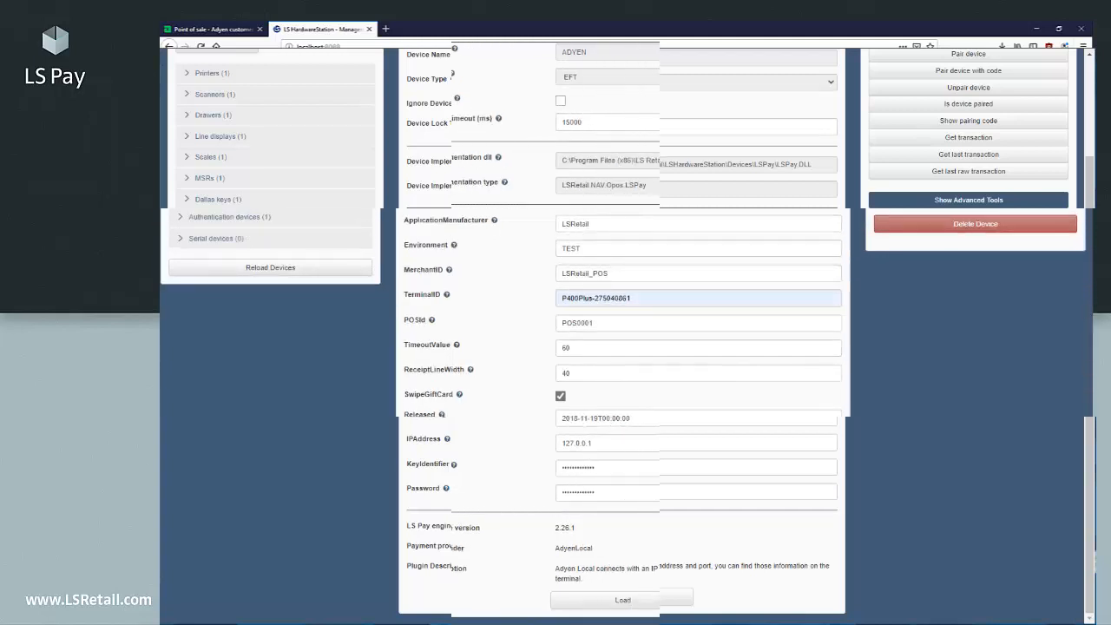
{"action": "left_click", "coordinate": [212, 27]}
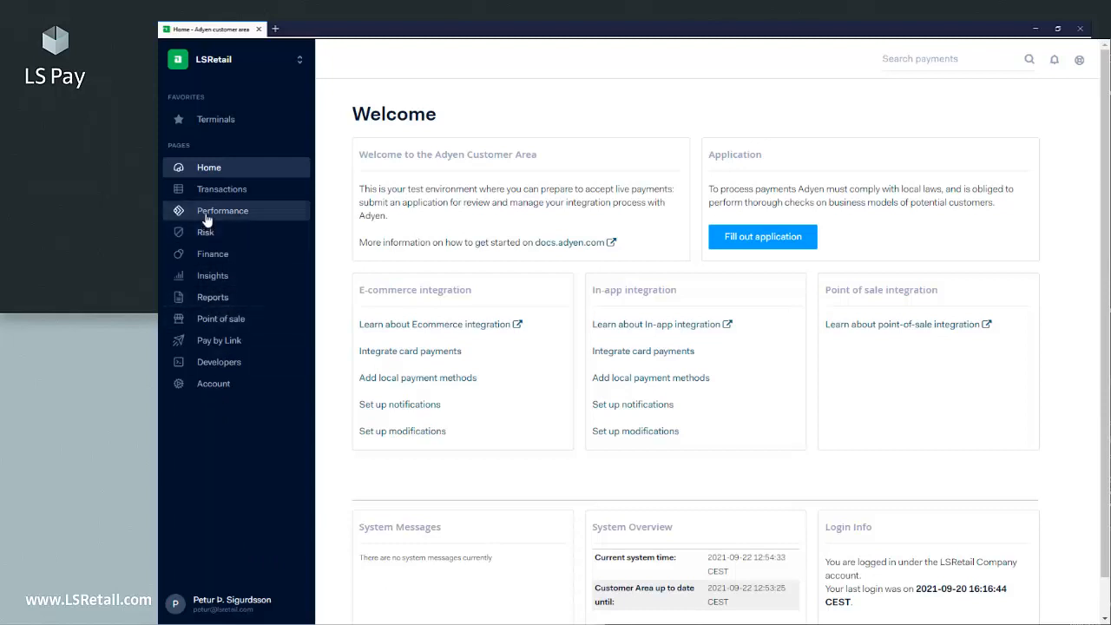
- Under Point of sale > Terminals, open the connected P400Plus terminal 275-040-861
{"action": "left_click", "coordinate": [221, 320]}
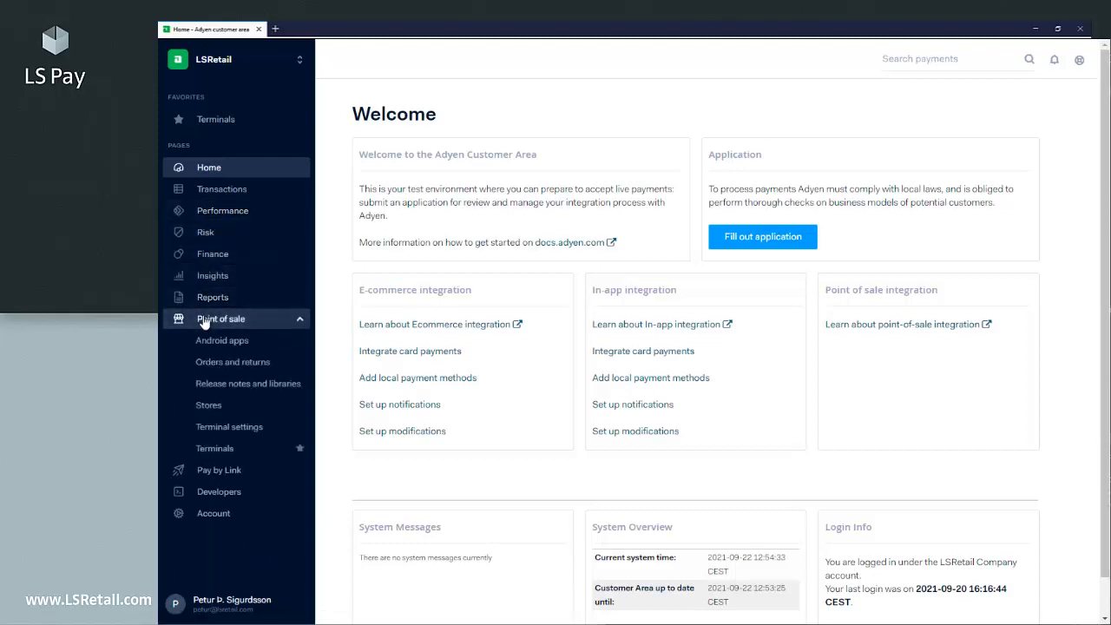
{"action": "left_click", "coordinate": [216, 448]}
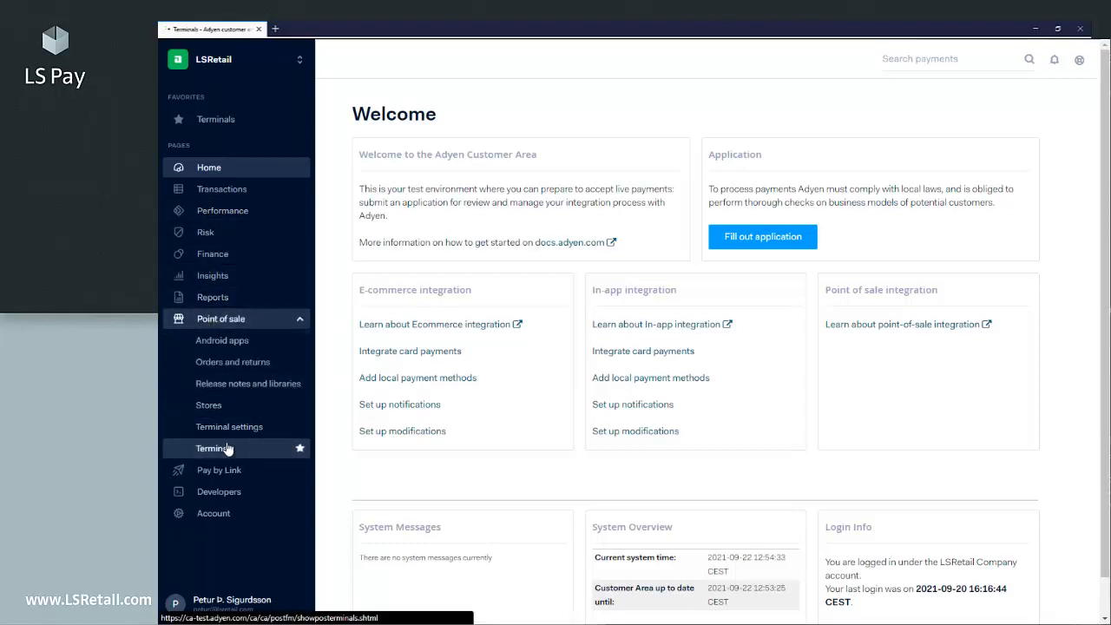
{"action": "left_click", "coordinate": [216, 448]}
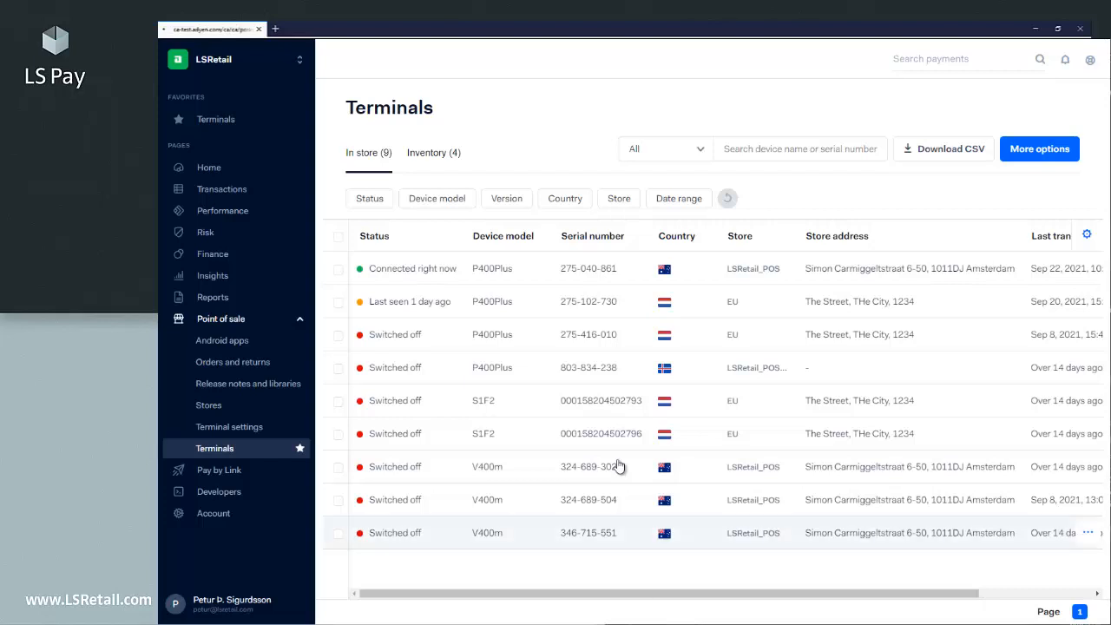
{"action": "left_click", "coordinate": [208, 166]}
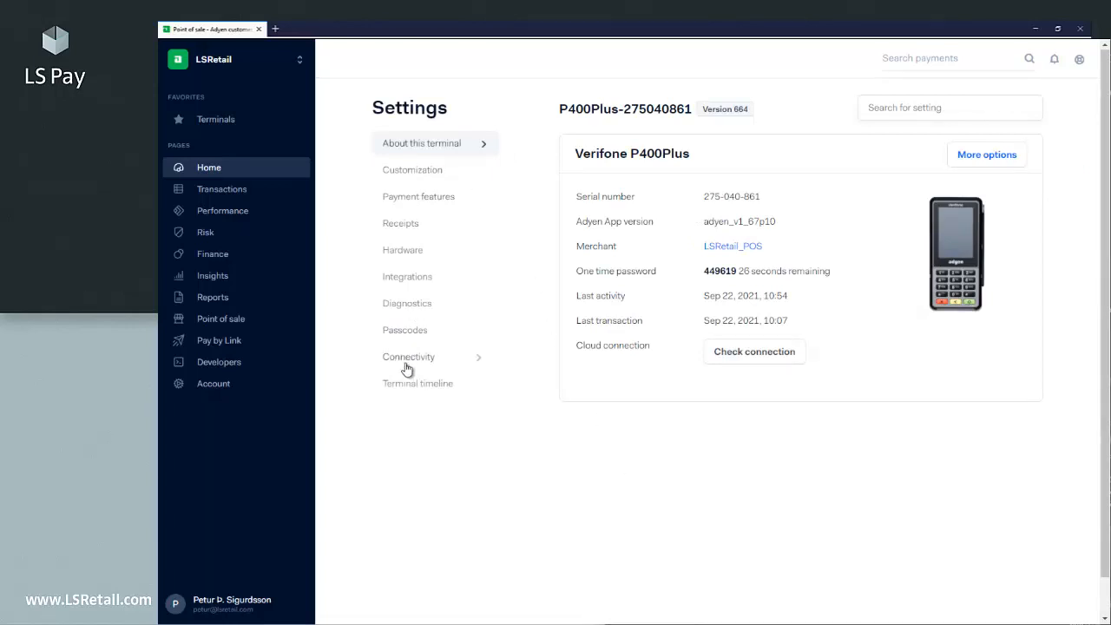
- Show the terminal's Connectivity settings with its Ethernet IP 10.160.244.128
{"action": "left_click", "coordinate": [408, 358]}
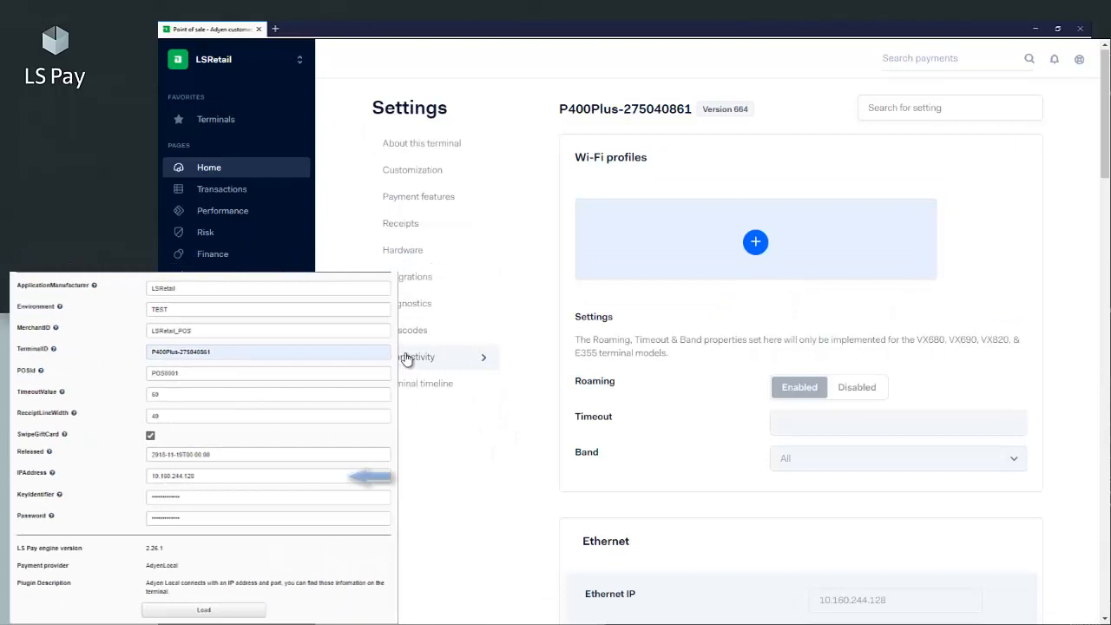
{"action": "scroll", "scroll_direction": "down", "scroll_amount": 3}
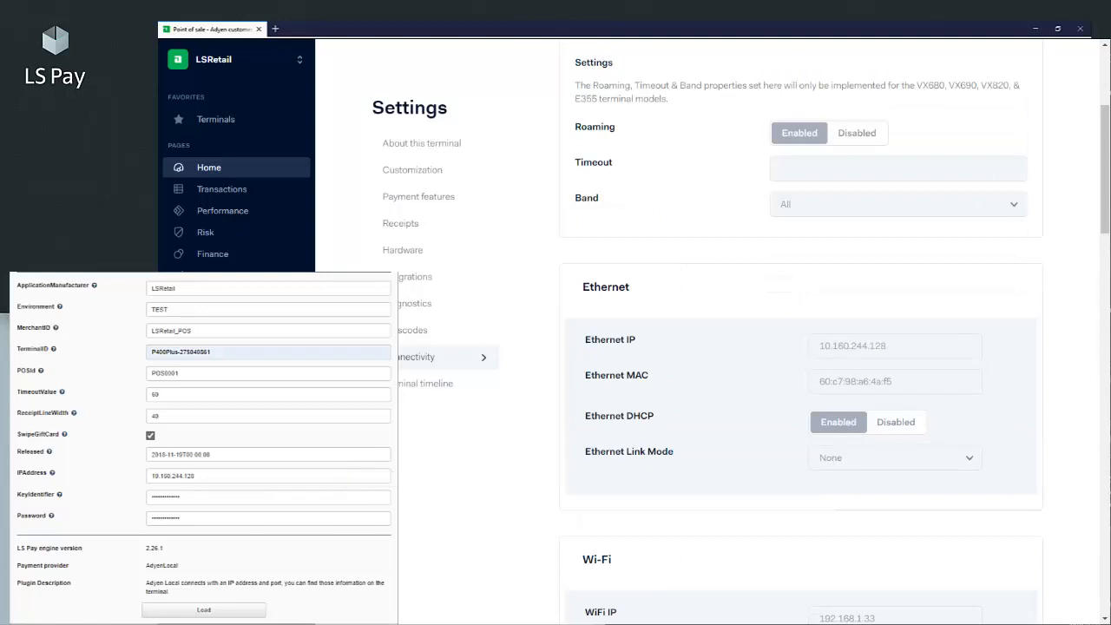
{"action": "mouse_move", "coordinate": [438, 318]}
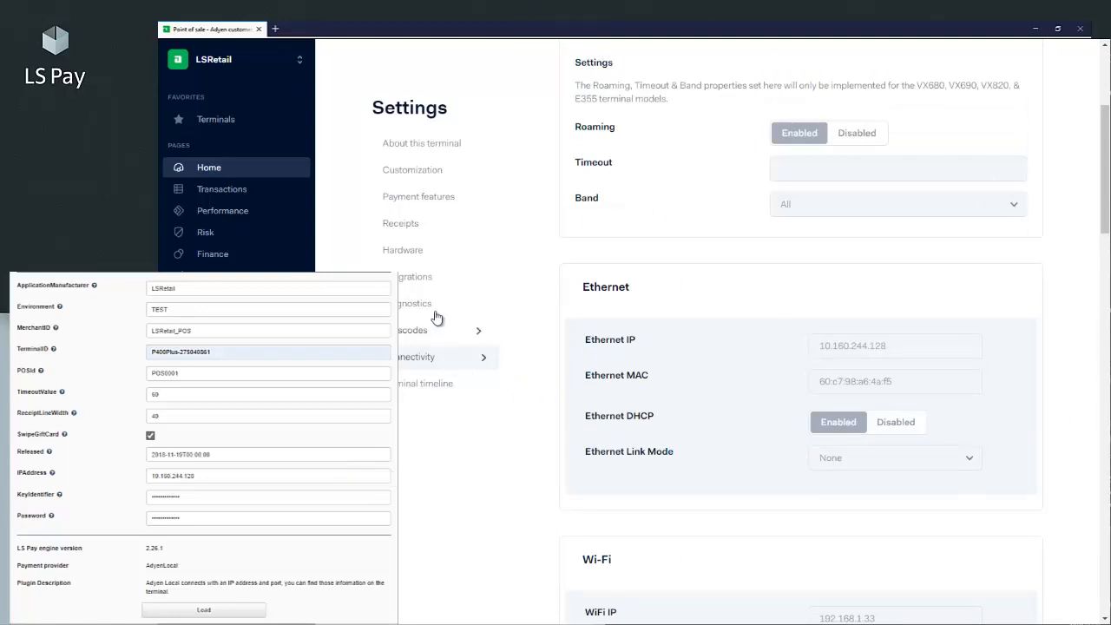
- In Integrations, switch the encryption key to Decrypted to reveal the key identifier and passphrase
{"action": "left_click", "coordinate": [415, 276]}
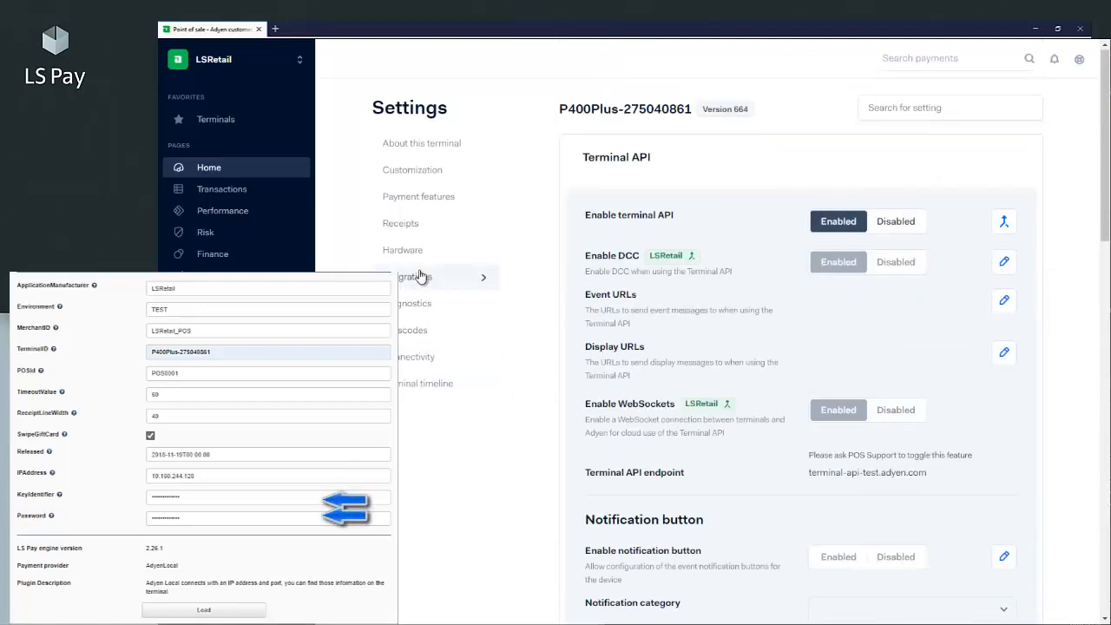
{"action": "scroll", "scroll_direction": "down", "scroll_amount": 3}
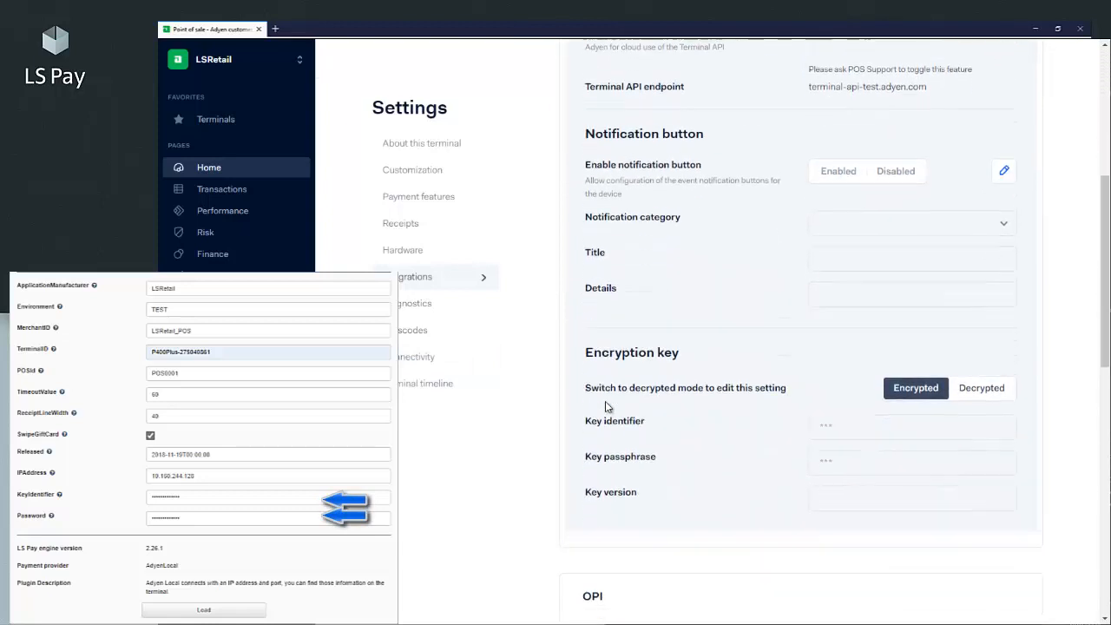
{"action": "scroll", "scroll_direction": "down", "scroll_amount": 3}
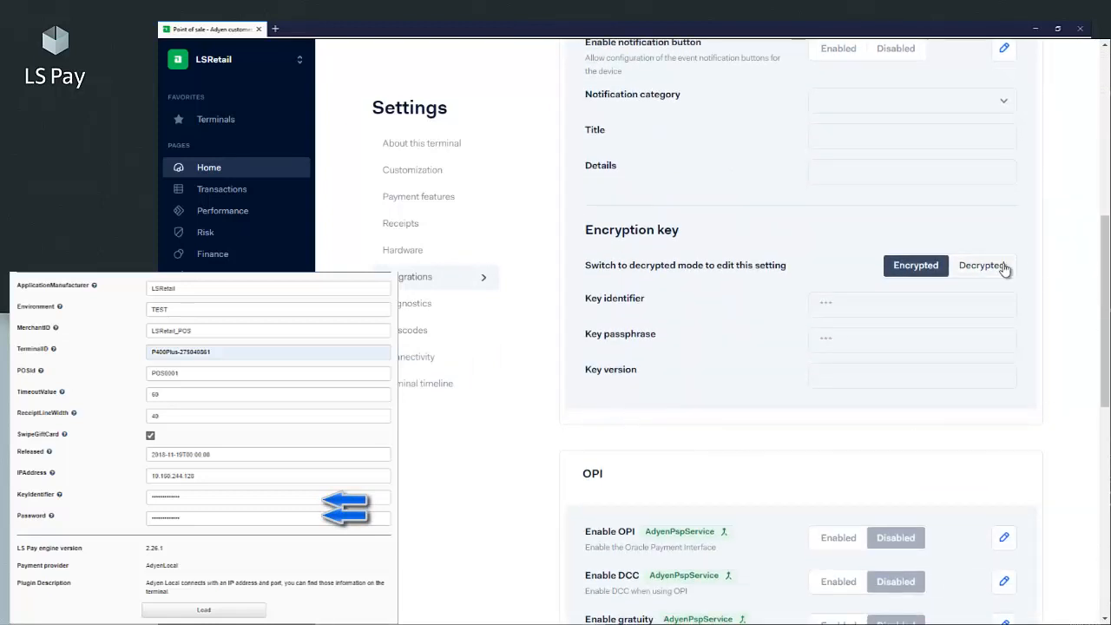
{"action": "left_click", "coordinate": [983, 264]}
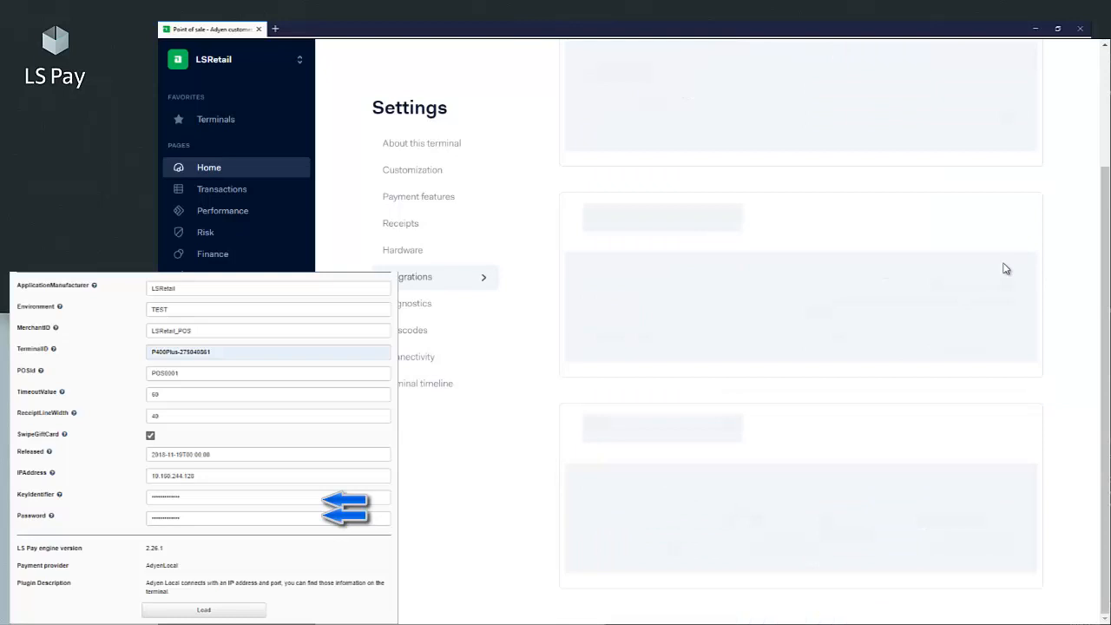
{"action": "left_click", "coordinate": [983, 109]}
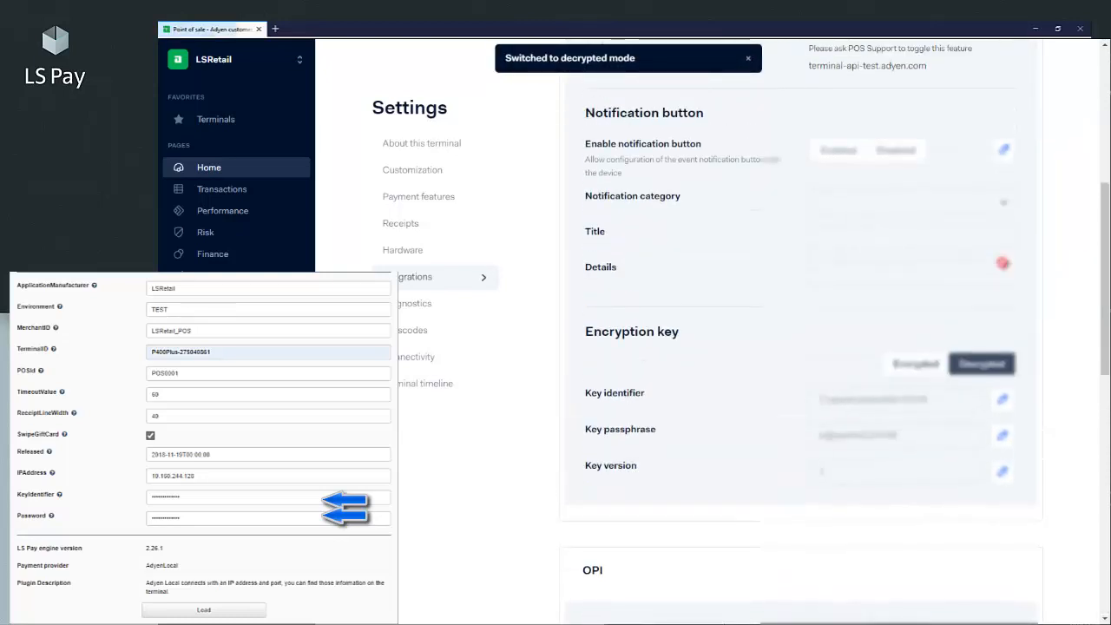
{"action": "left_click", "coordinate": [983, 363]}
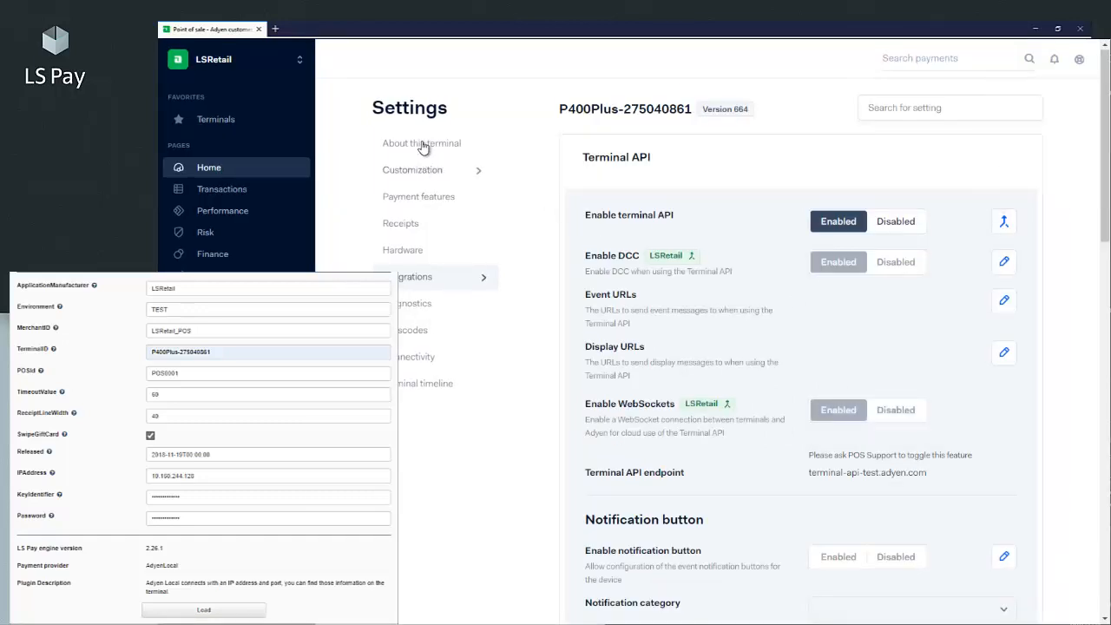
- Return to the ADYEN device form in LS Hardware Station to enter merchant, IP and key credentials
{"action": "left_click", "coordinate": [422, 142]}
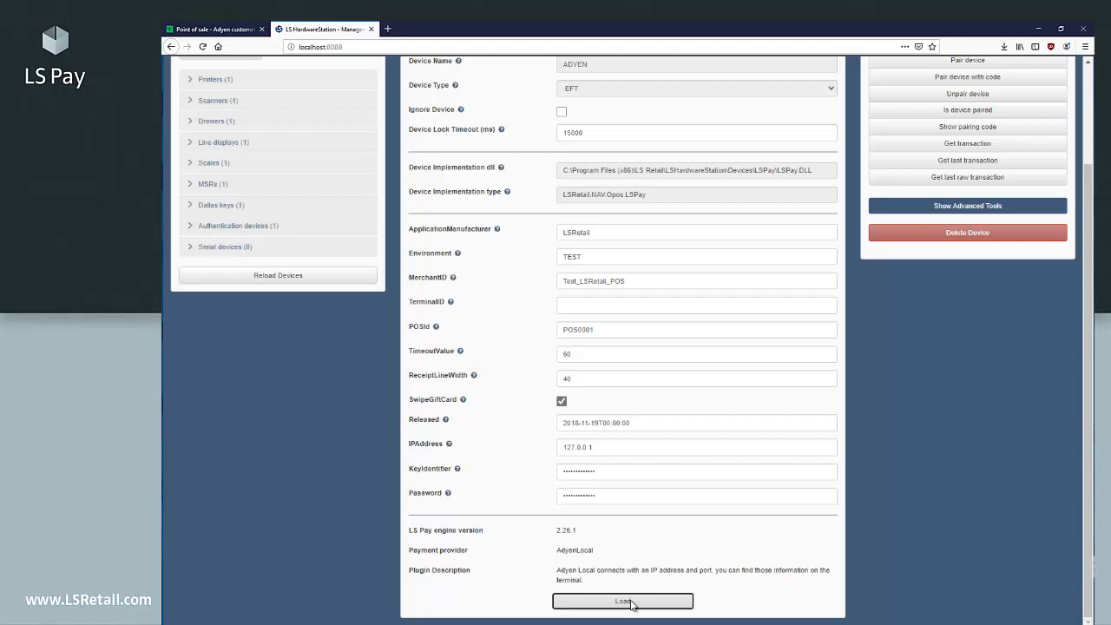
- Save the ADYEN device configuration and send a test purchase of 12 with the currency code confirmed
{"action": "left_click", "coordinate": [622, 601]}
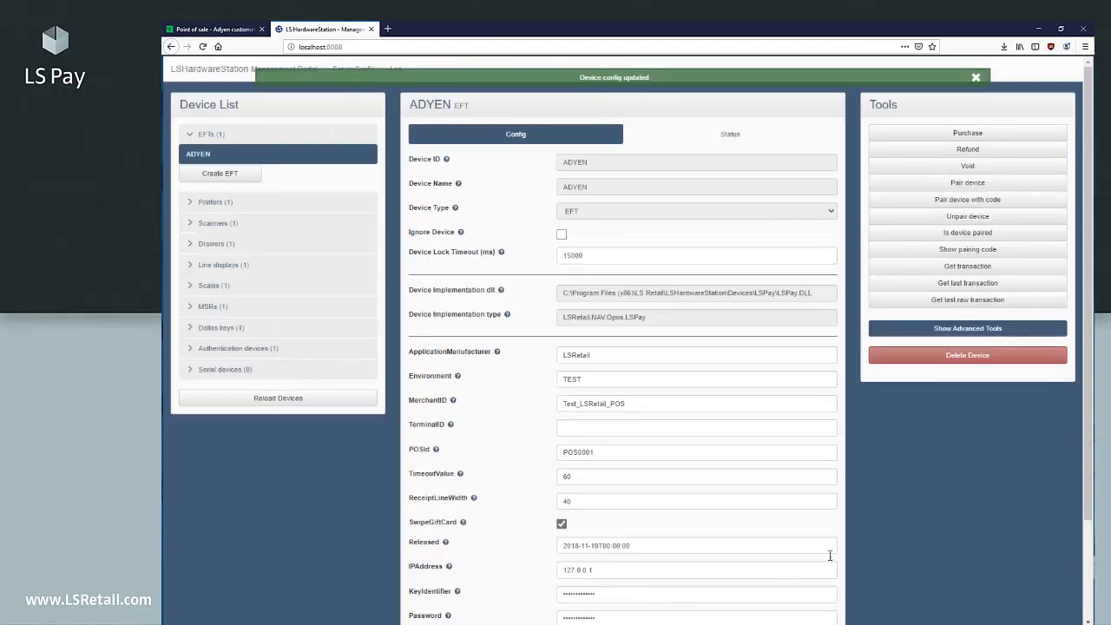
{"action": "mouse_move", "coordinate": [967, 132]}
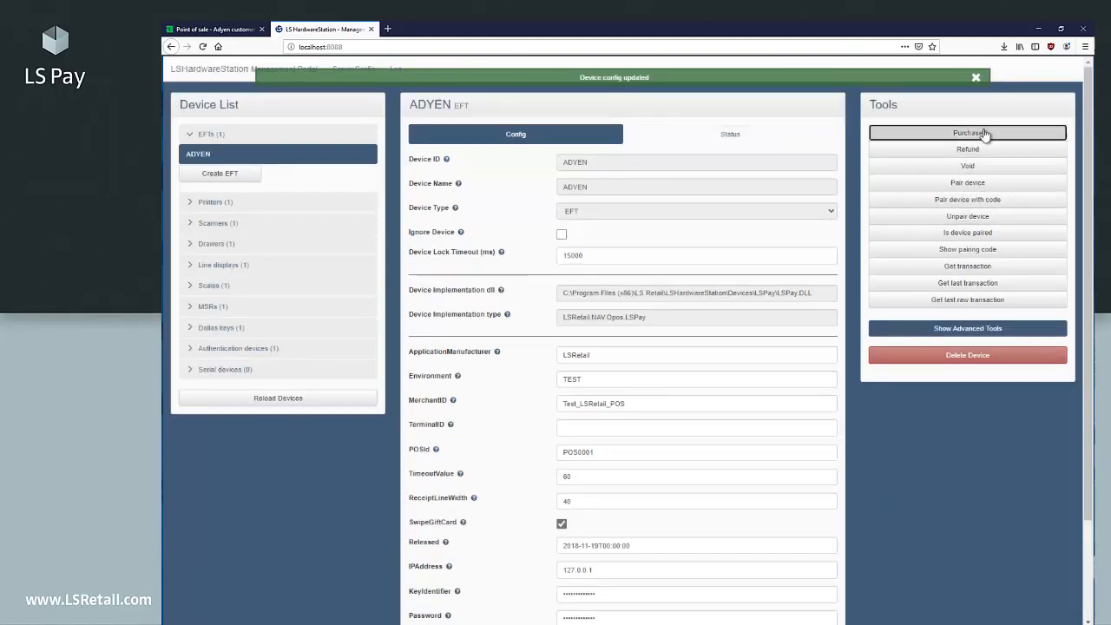
{"action": "left_click", "coordinate": [968, 132]}
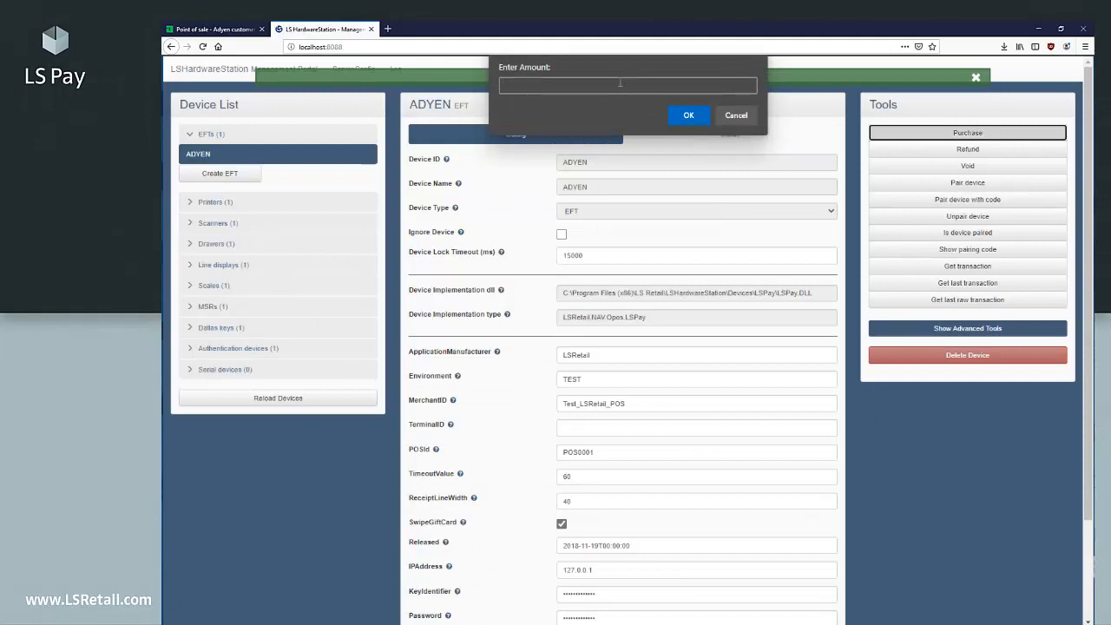
{"action": "type", "text": "12"}
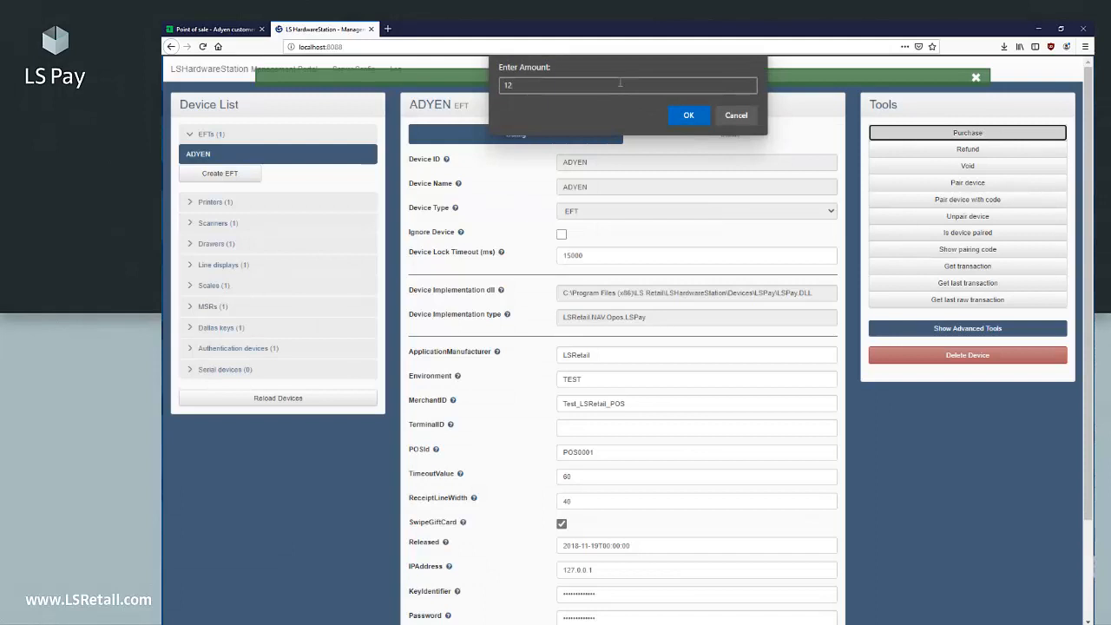
{"action": "left_click", "coordinate": [688, 115]}
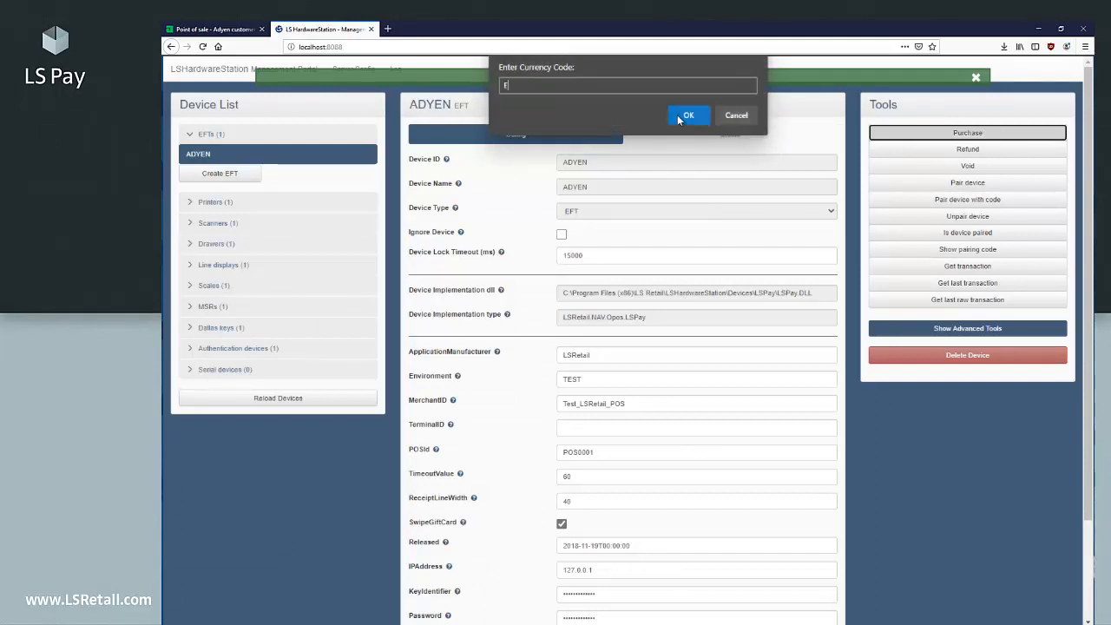
{"action": "left_click", "coordinate": [688, 115]}
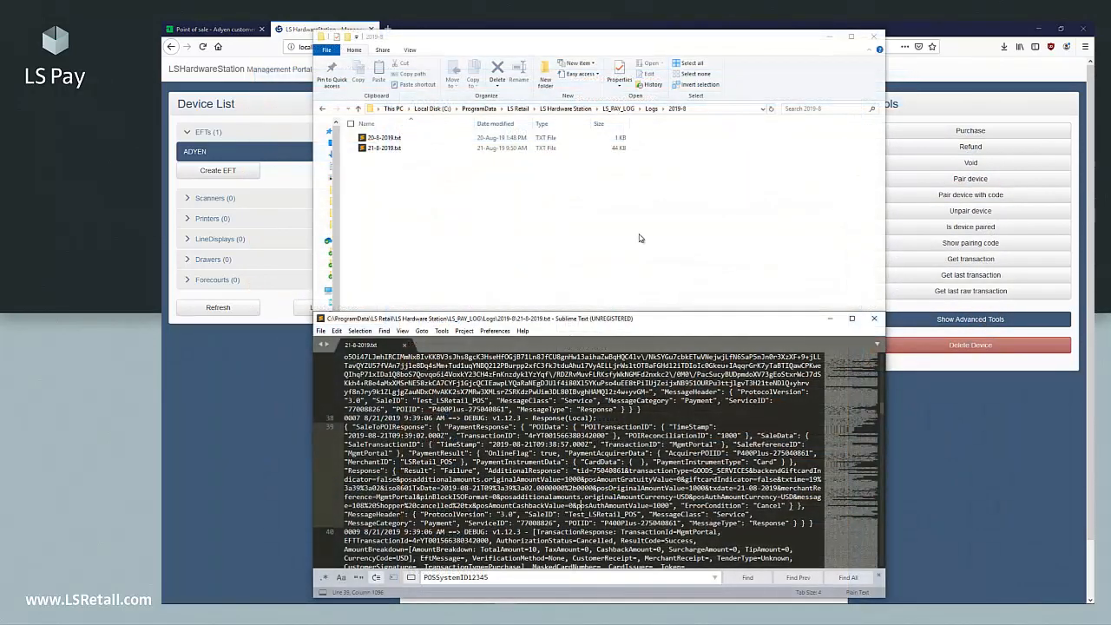
- Open the 21-8-2019.txt log in Sublime Text and show the latest purchase transaction entries
{"action": "left_click", "coordinate": [386, 147]}
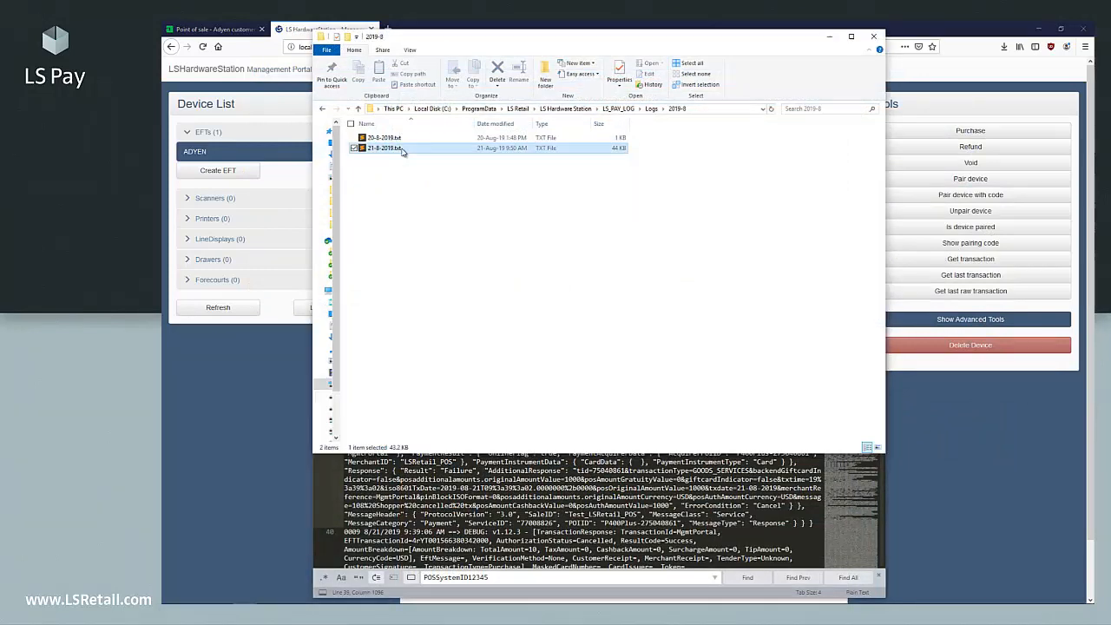
{"action": "double_click", "coordinate": [385, 147]}
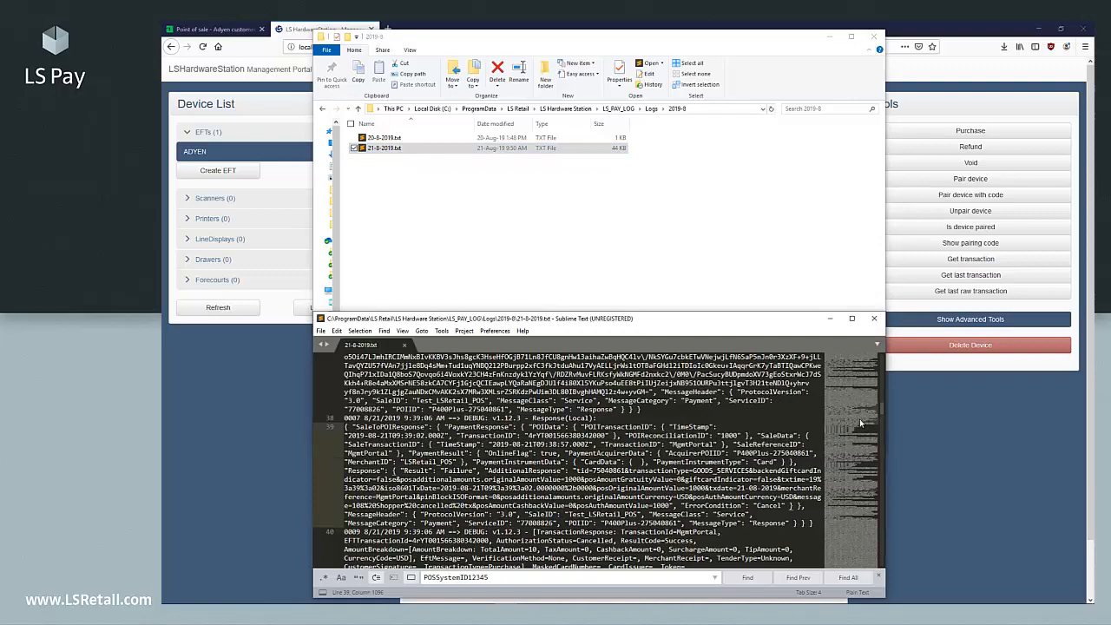
{"action": "scroll", "scroll_direction": "down", "scroll_amount": 3}
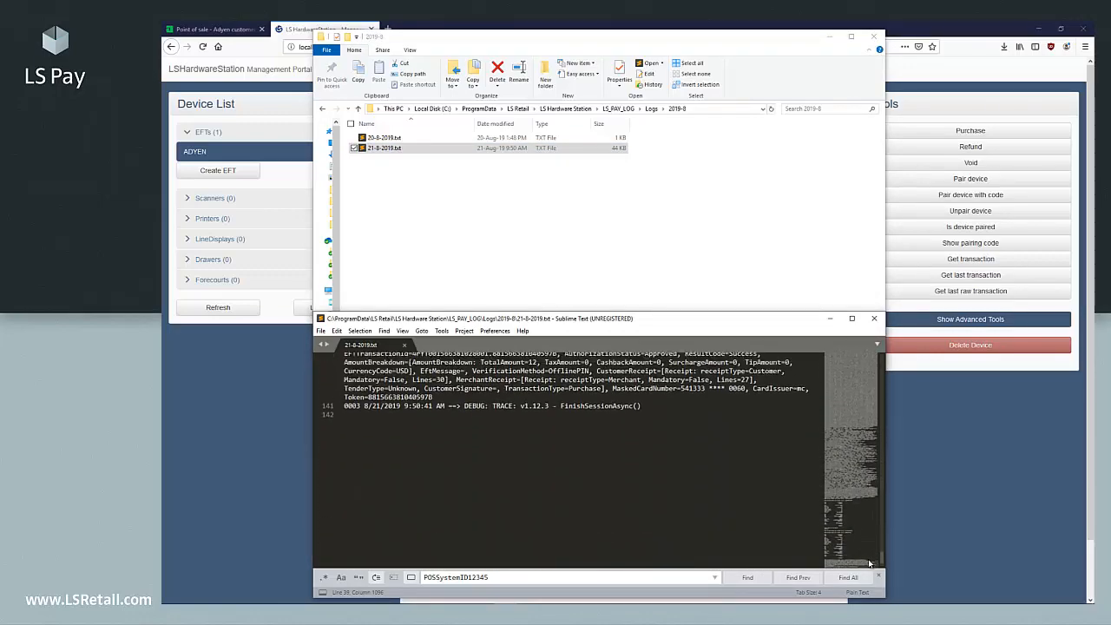